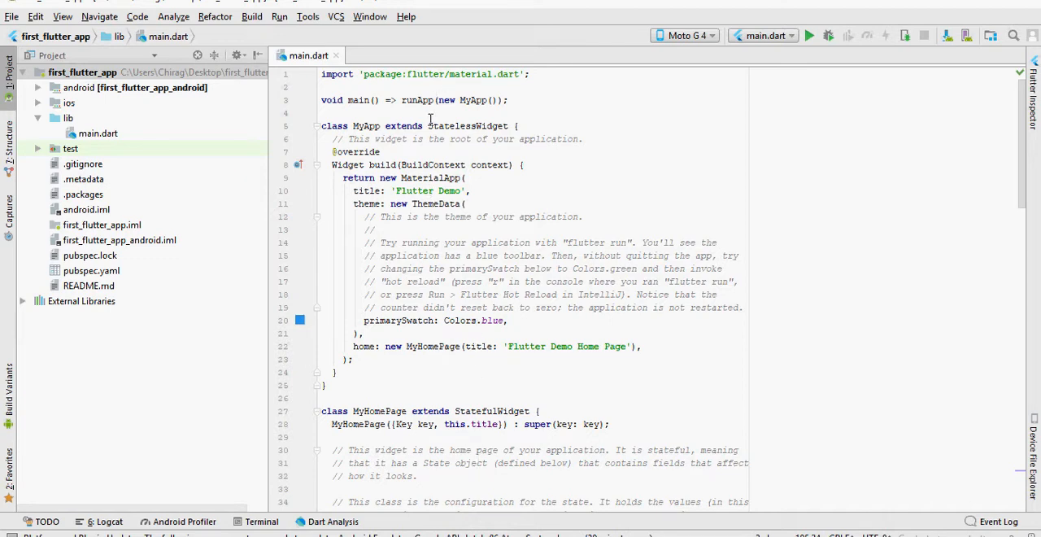
Highlight the material package import path and the MyApp passed to runApp.
scroll("down", 3)
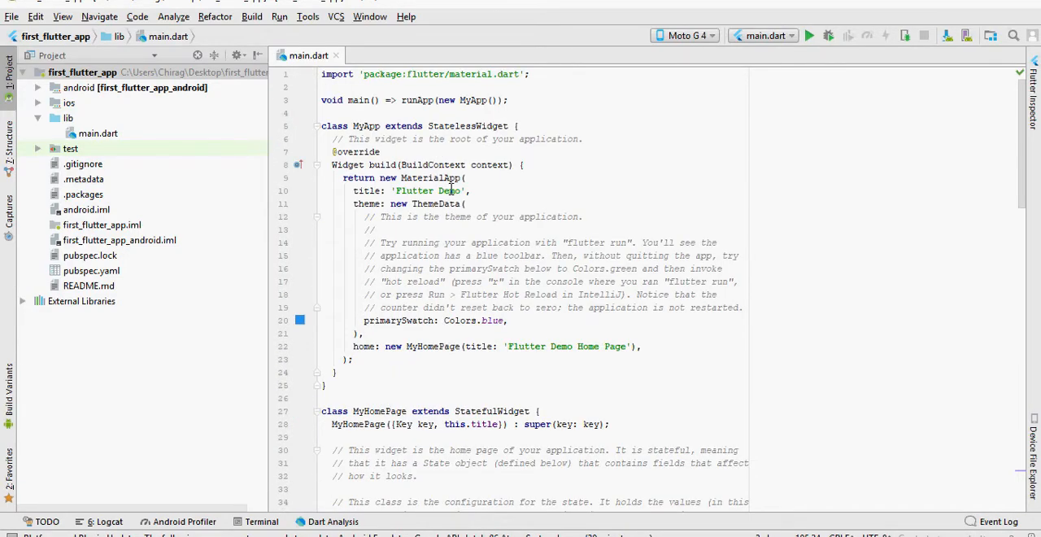
double_click(371, 74)
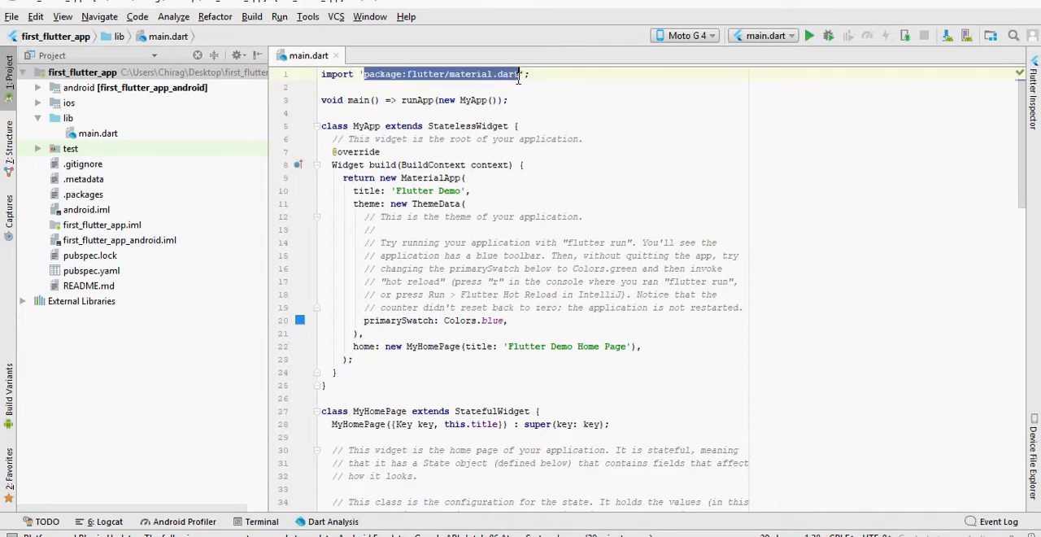
left_click(480, 74)
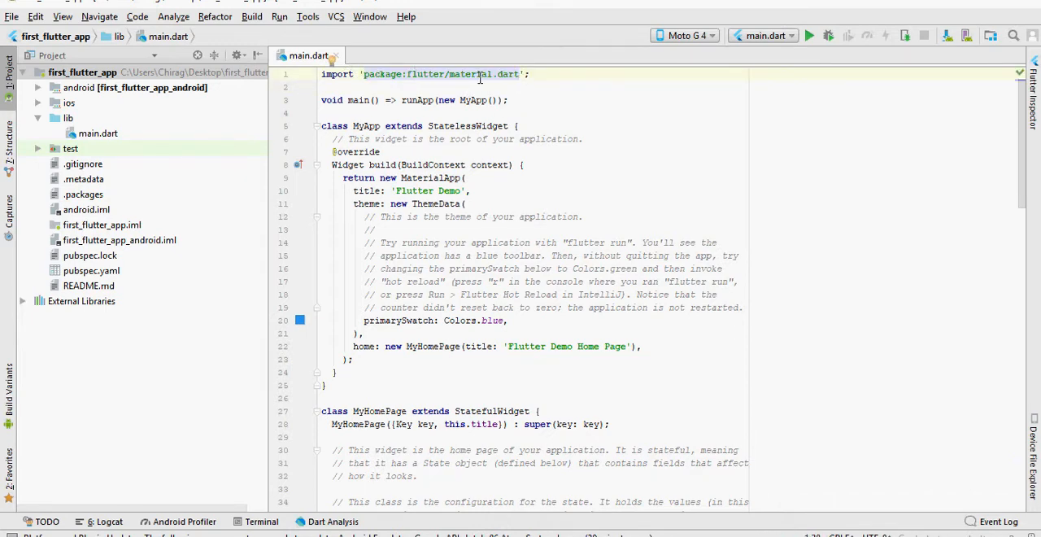
double_click(470, 74)
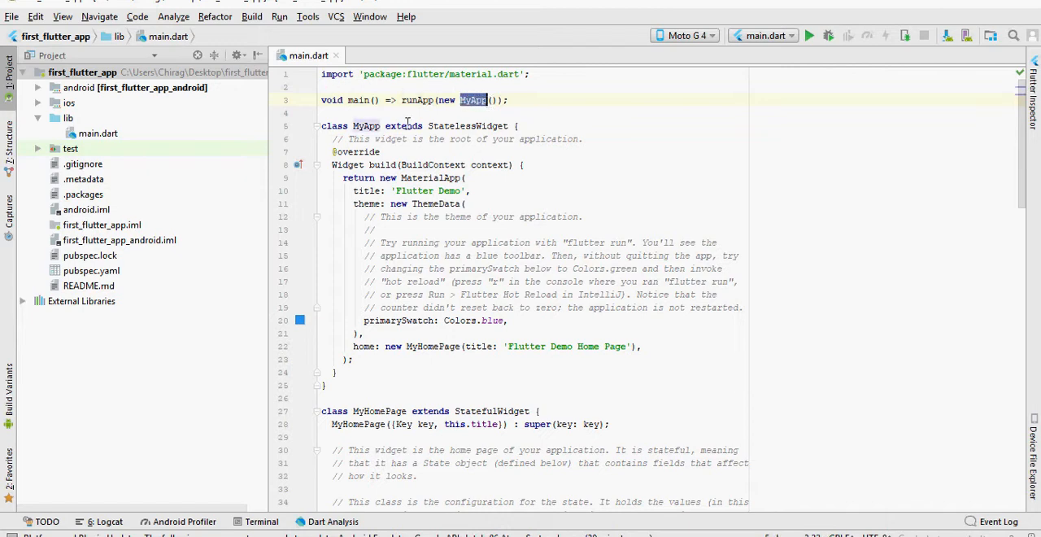
Highlight MyApp extending StatelessWidget and MyHomePage extending StatefulWidget.
double_click(366, 125)
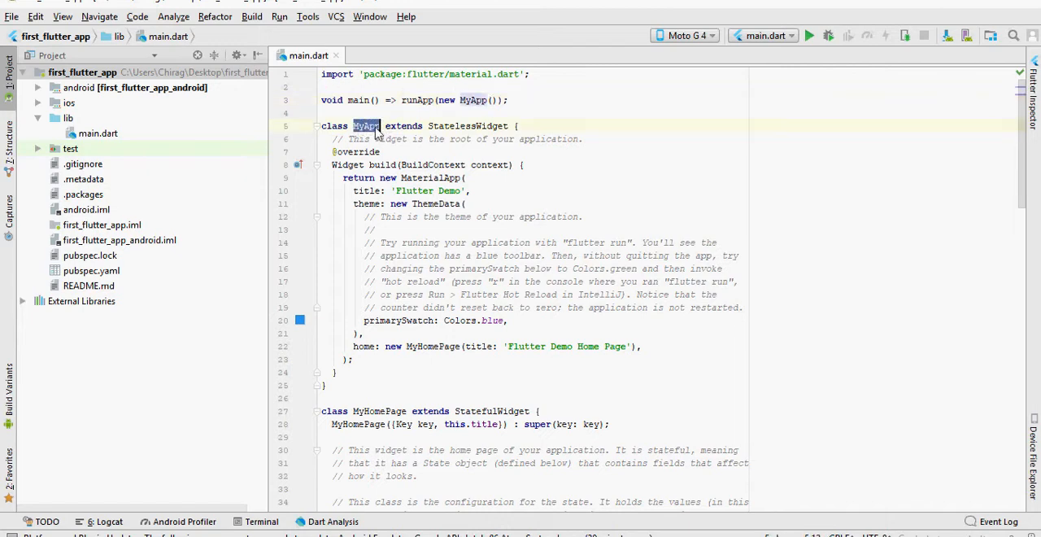
double_click(467, 126)
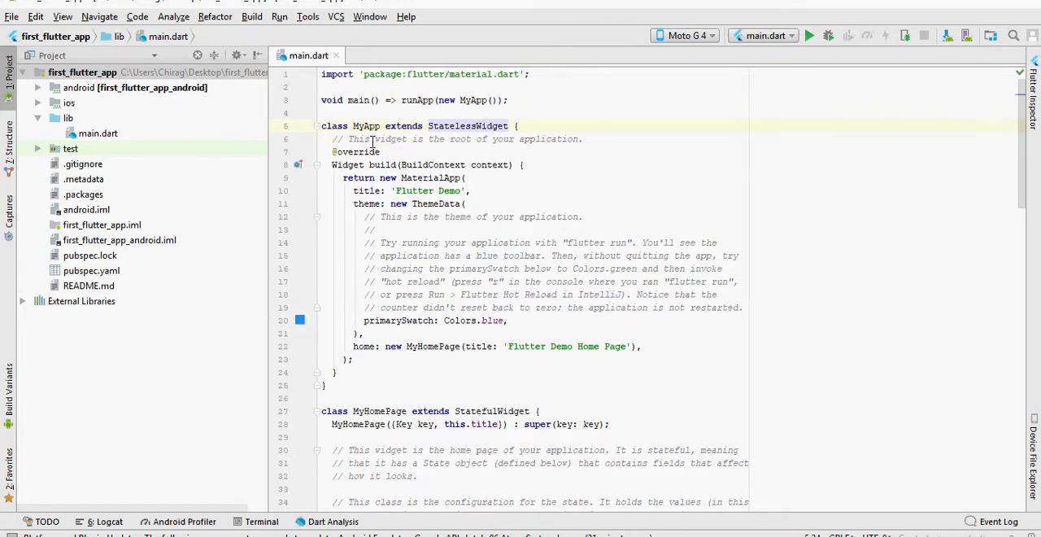
double_click(467, 125)
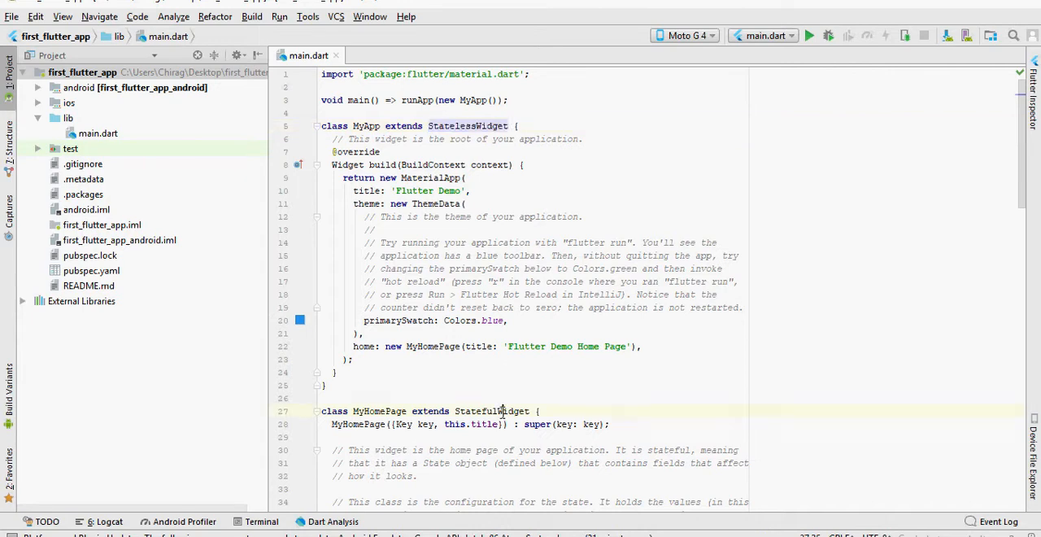
double_click(491, 410)
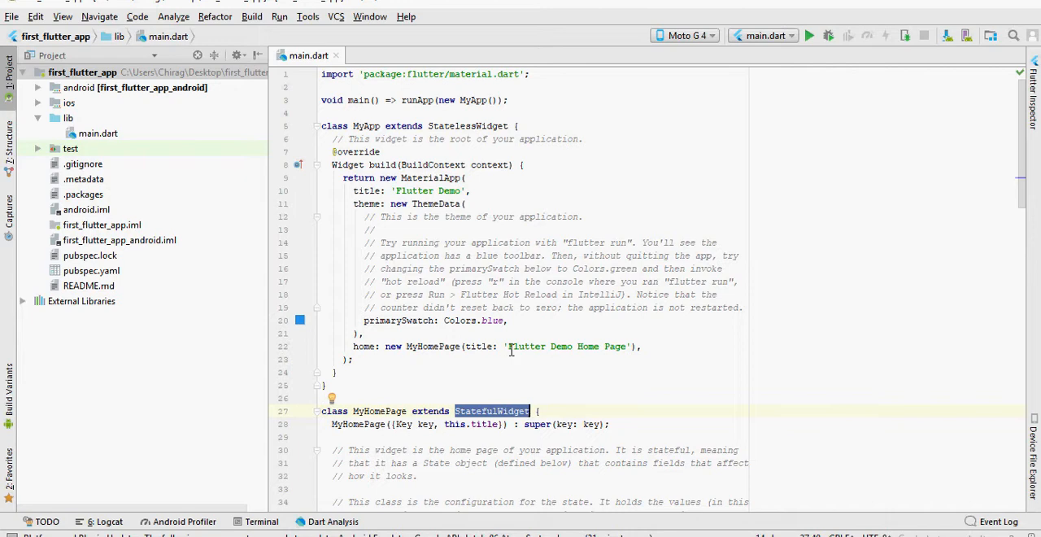
mouse_move(443, 293)
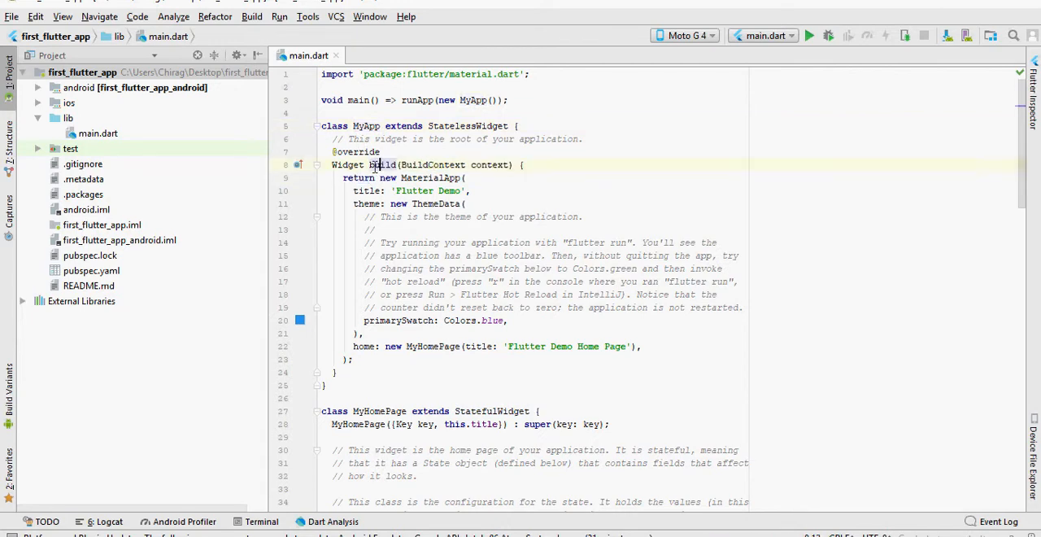
Point out MyApp's build returning MaterialApp with its title and MyHomePage home.
double_click(382, 164)
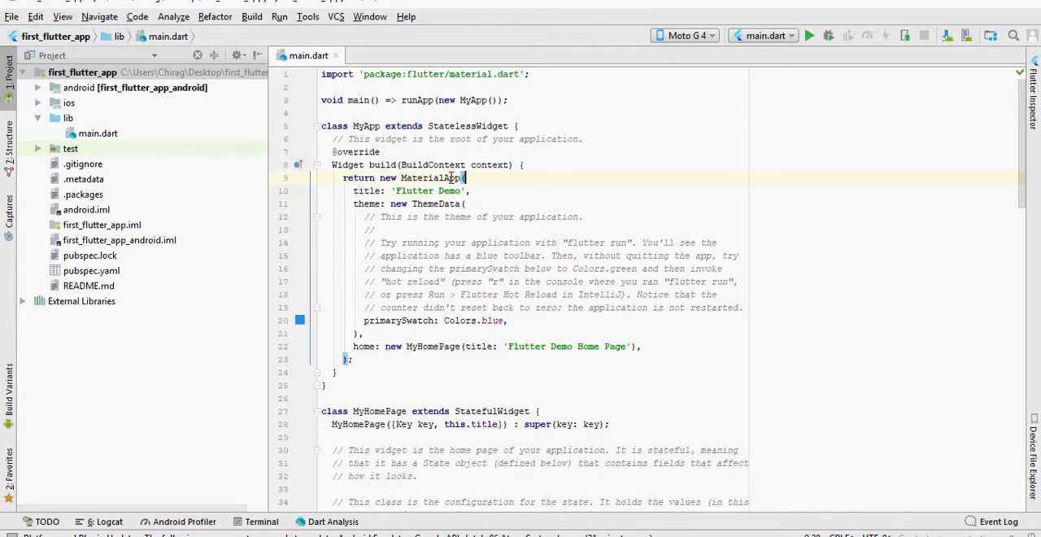
double_click(421, 177)
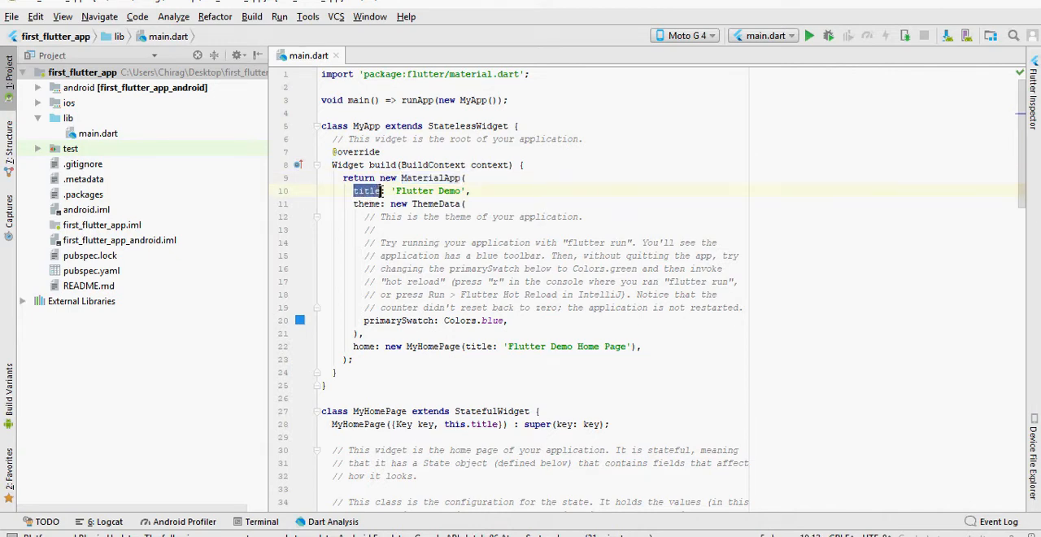
double_click(427, 190)
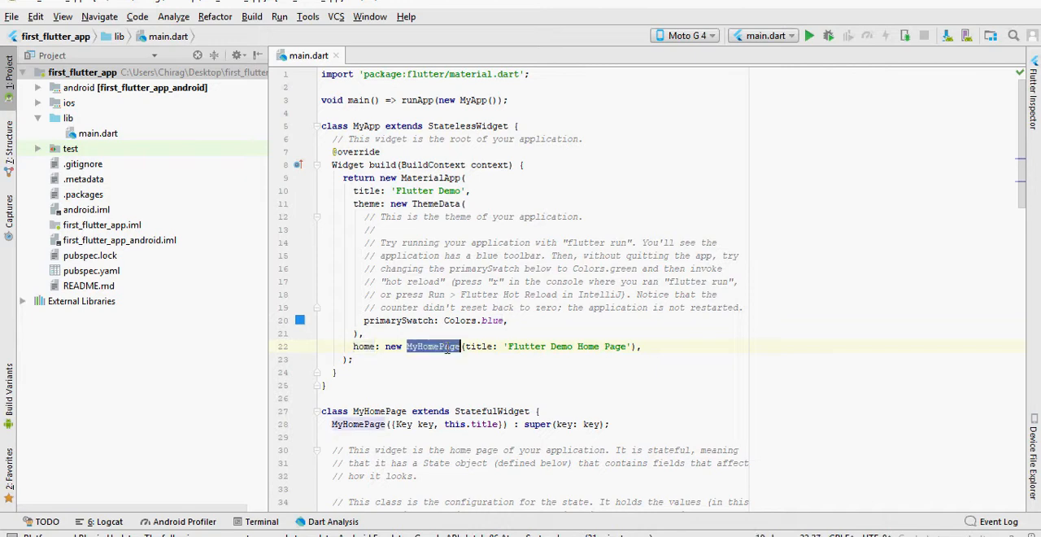
Scroll down to highlight _MyHomePageState from createState and the _incrementCounter method.
scroll("down", 3)
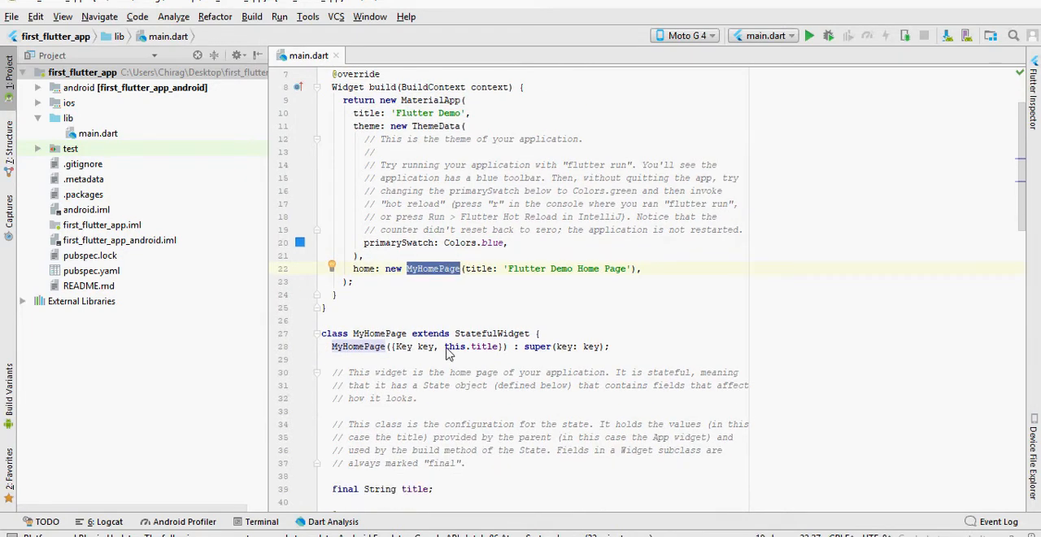
scroll("down", 3)
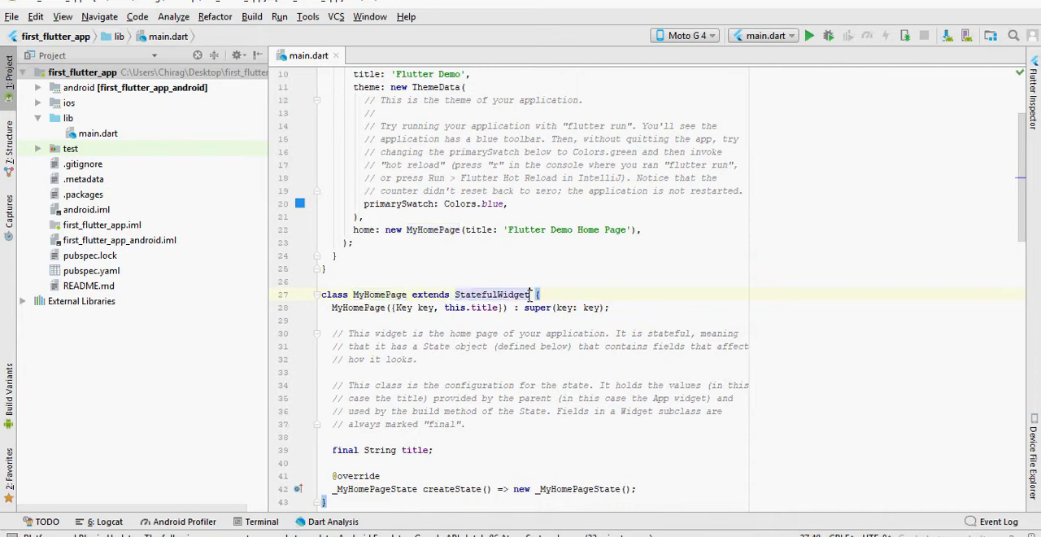
scroll("down", 3)
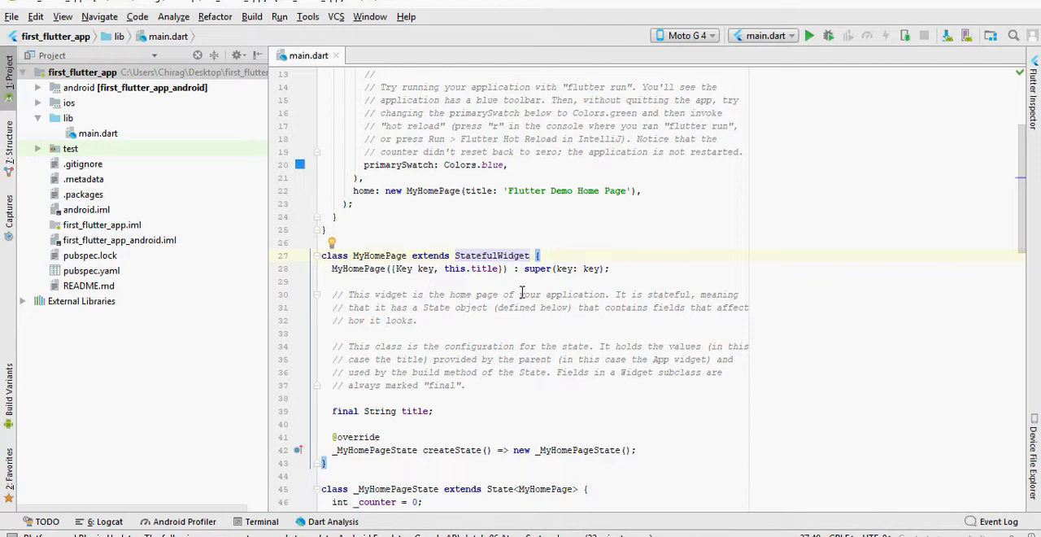
scroll("down", 3)
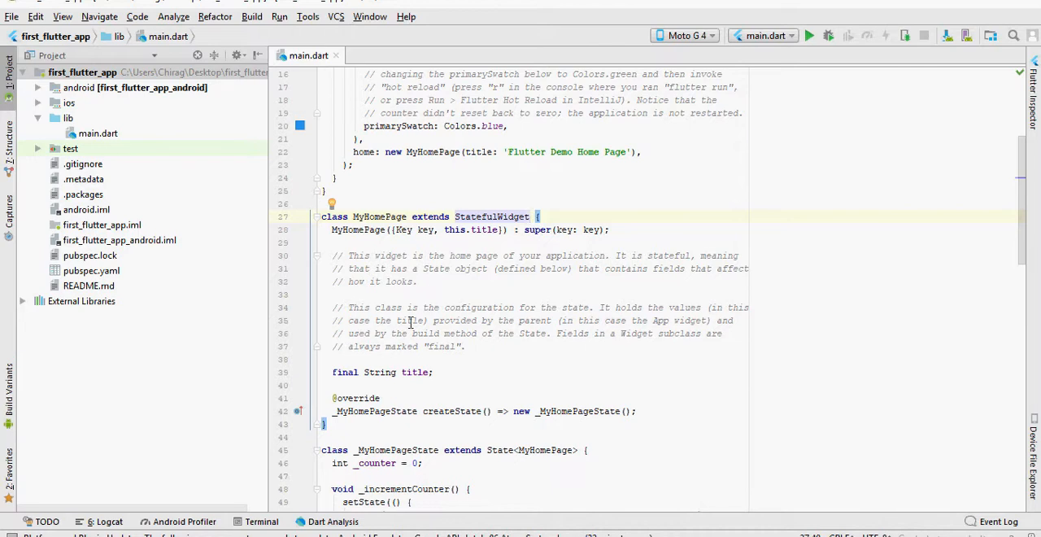
double_click(447, 411)
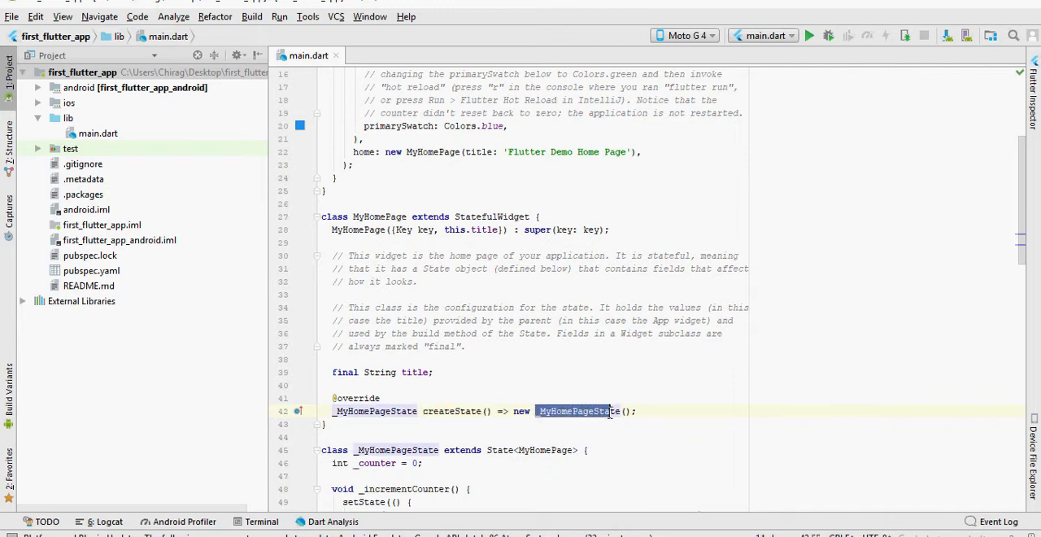
scroll("down", 3)
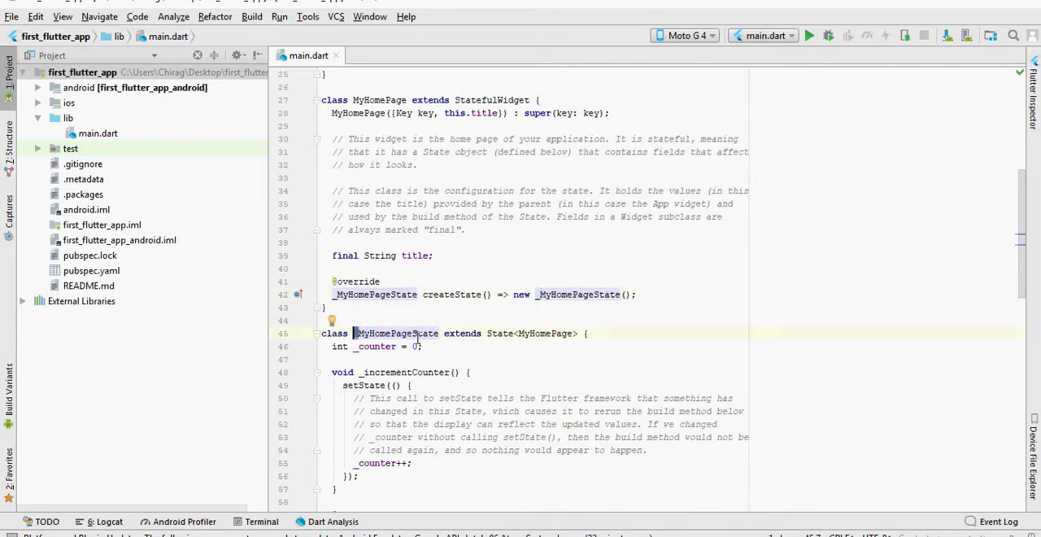
double_click(499, 333)
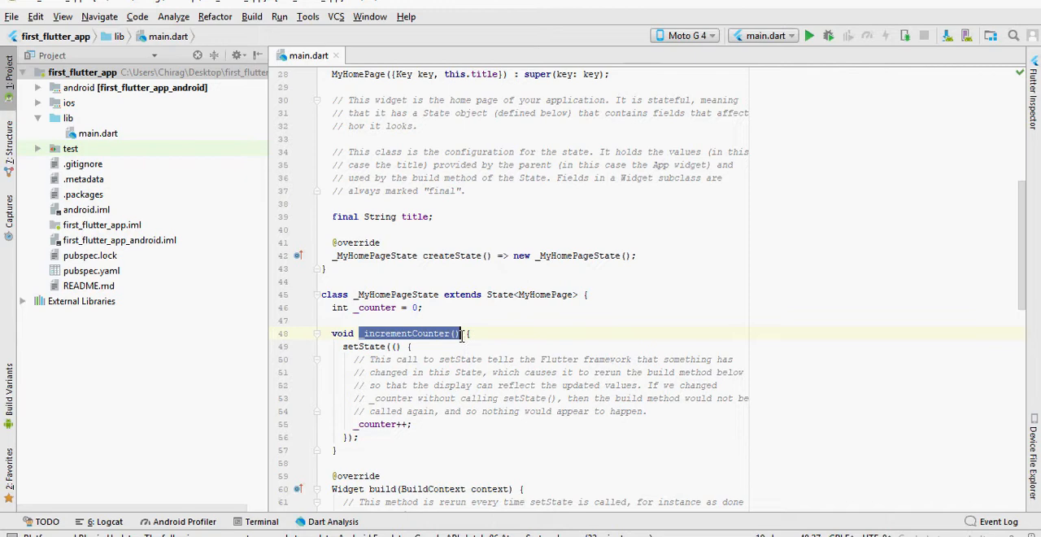
scroll("down", 3)
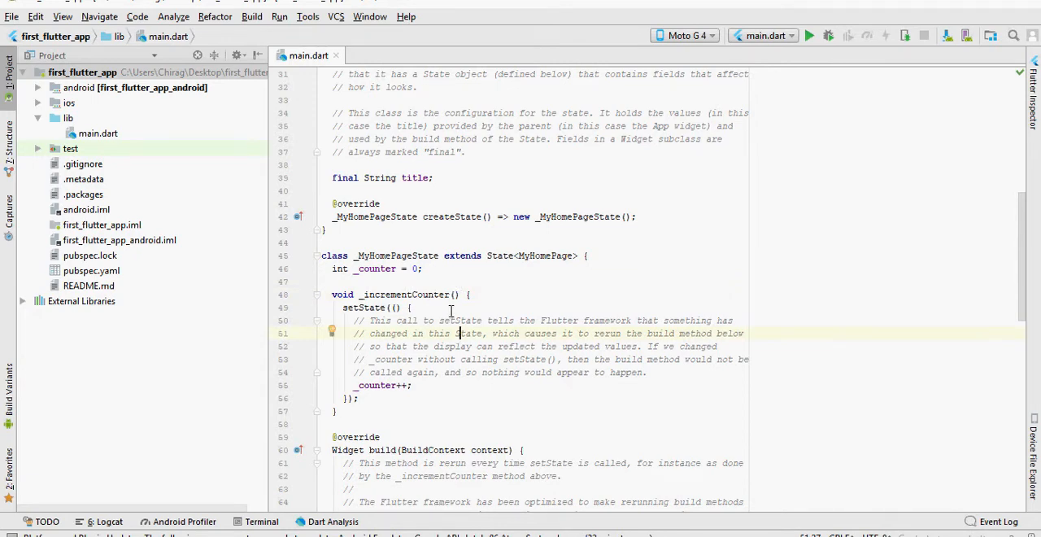
double_click(368, 384)
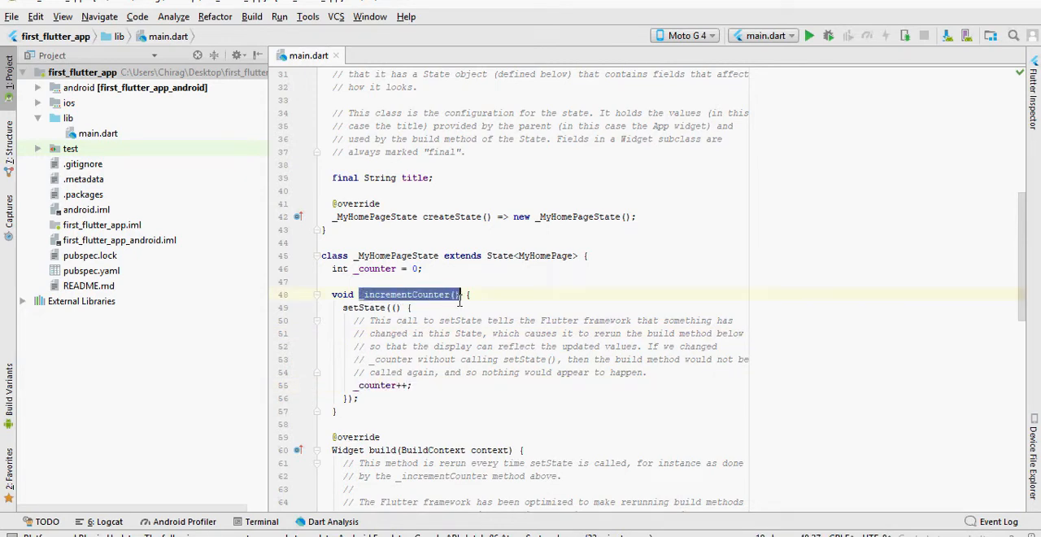
scroll("down", 3)
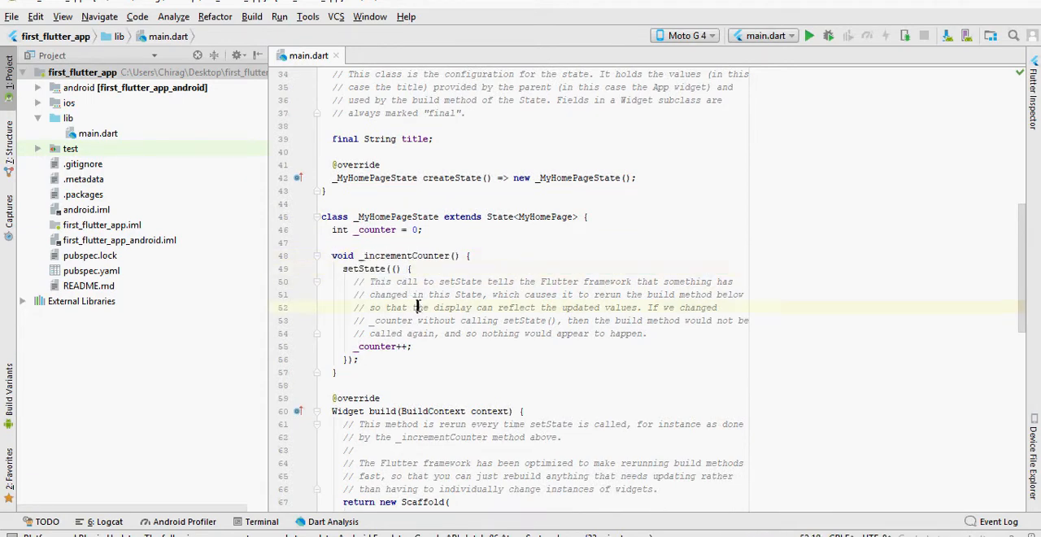
scroll("down", 3)
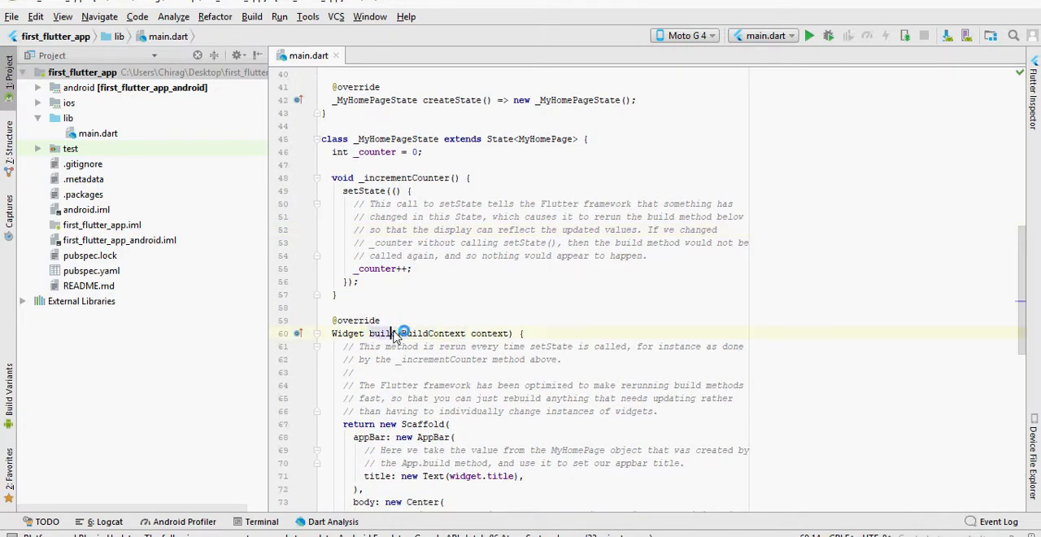
scroll("down", 3)
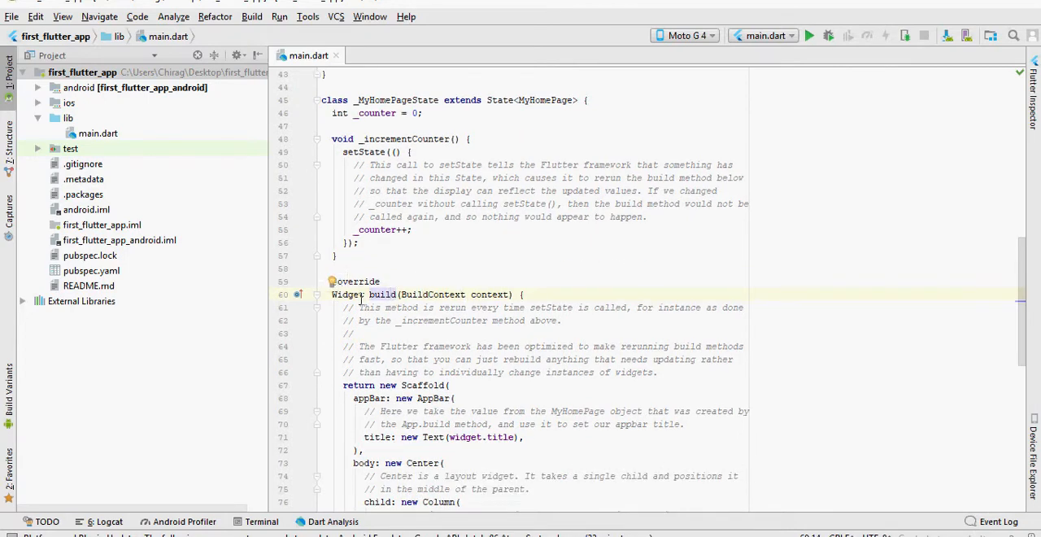
double_click(382, 294)
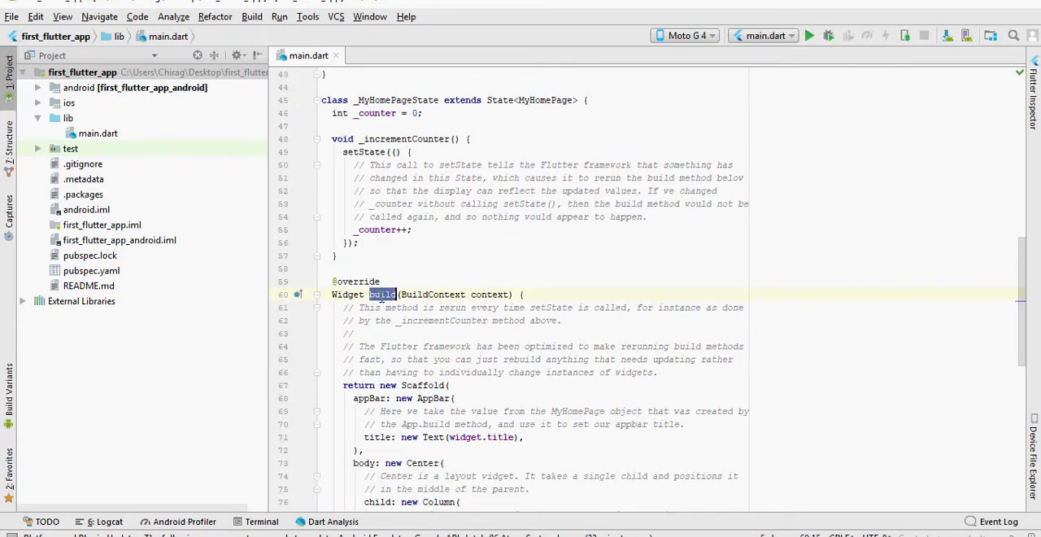
scroll("down", 3)
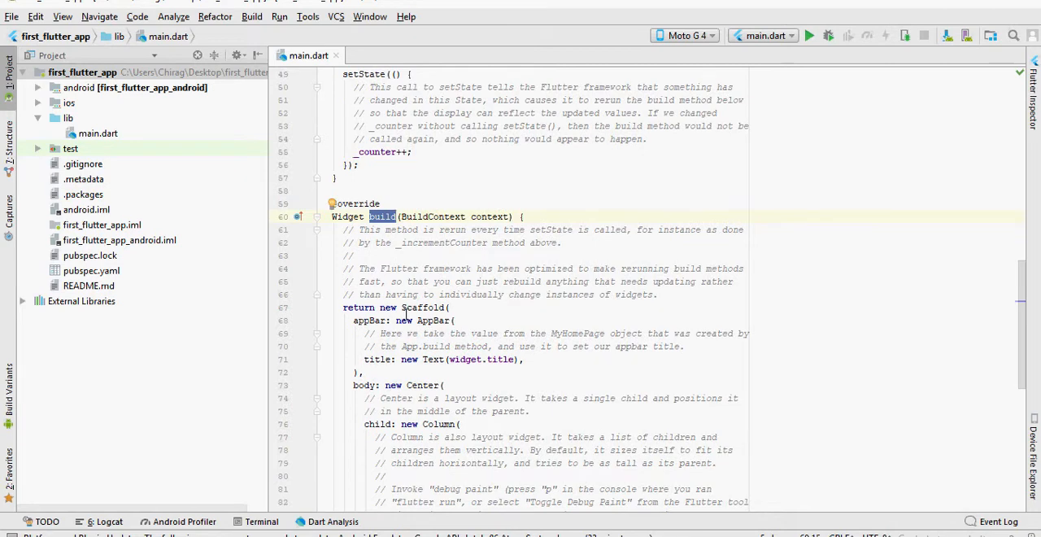
scroll("down", 3)
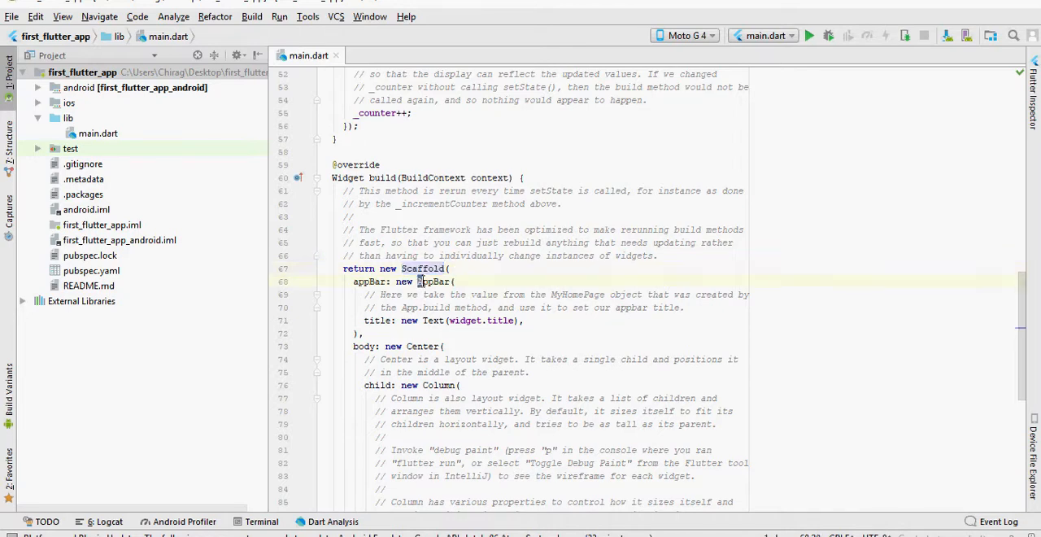
double_click(432, 282)
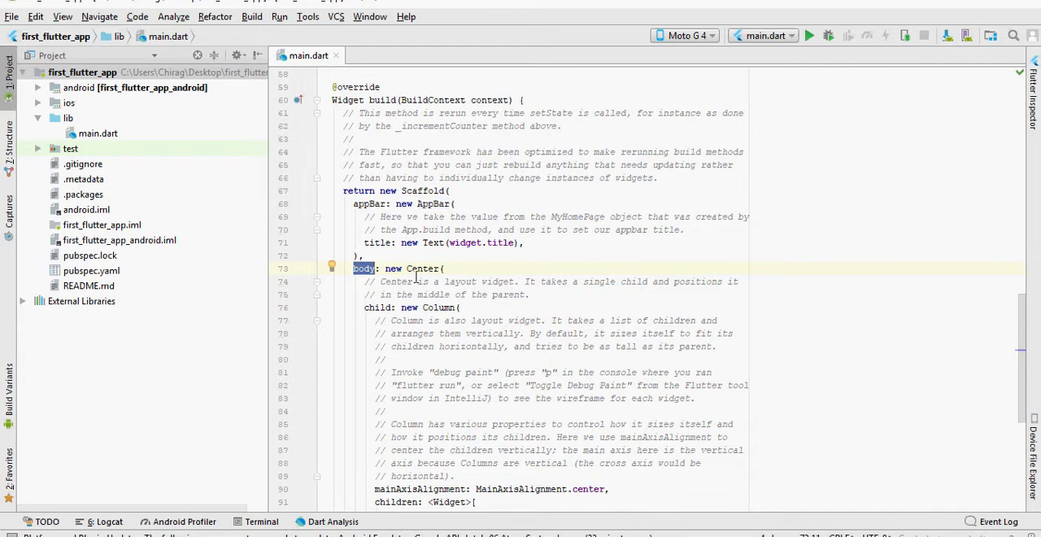
double_click(423, 269)
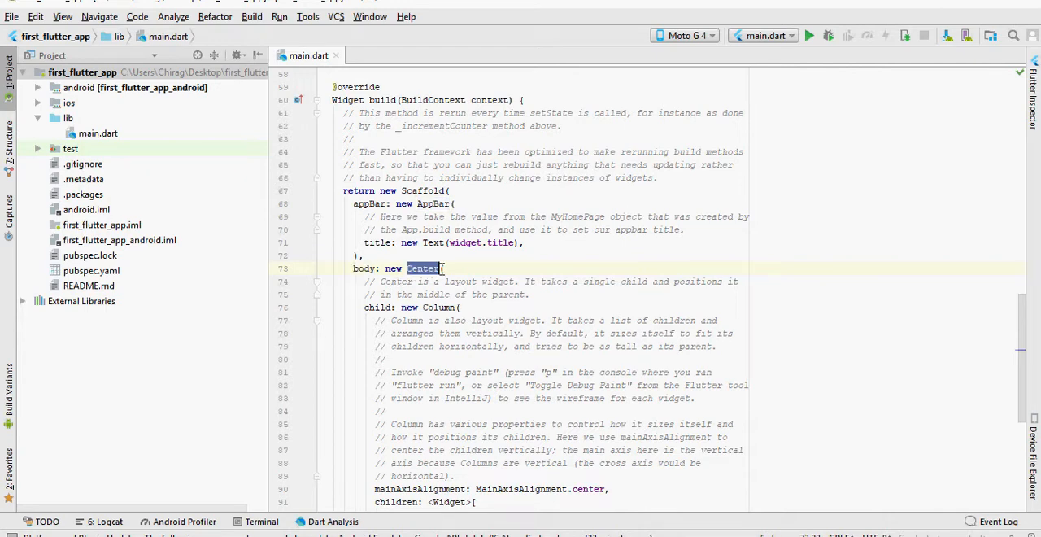
scroll("down", 3)
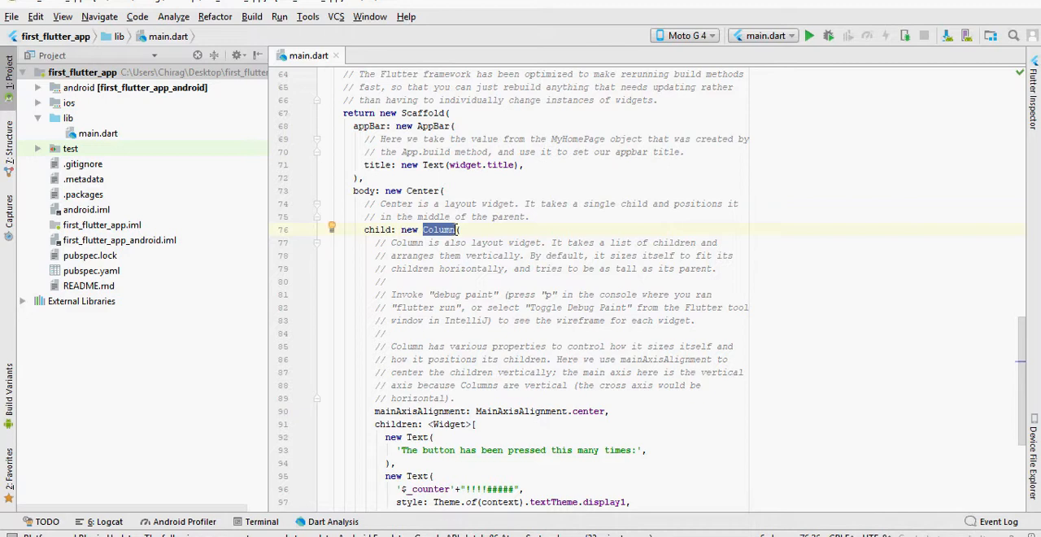
scroll("down", 3)
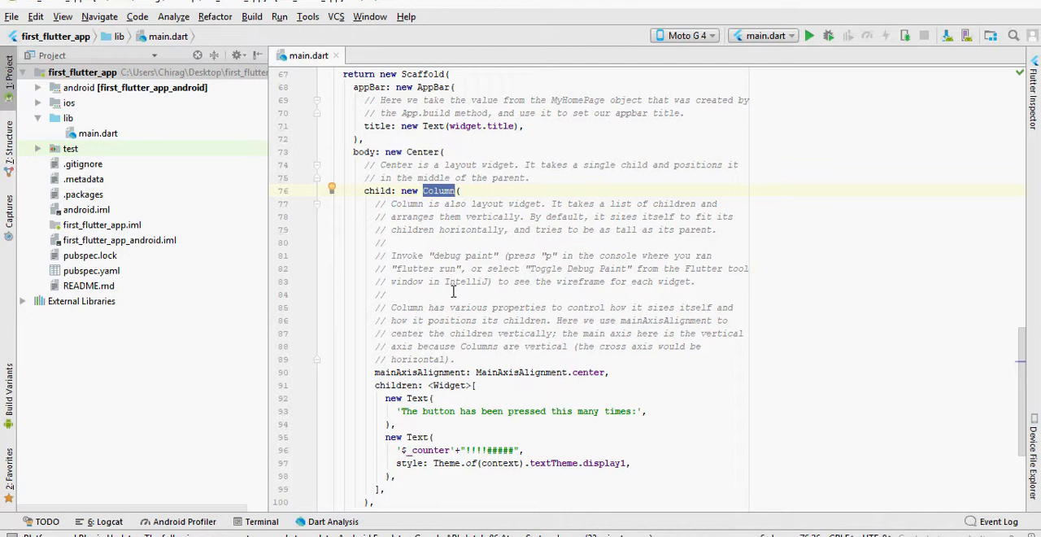
scroll("down", 3)
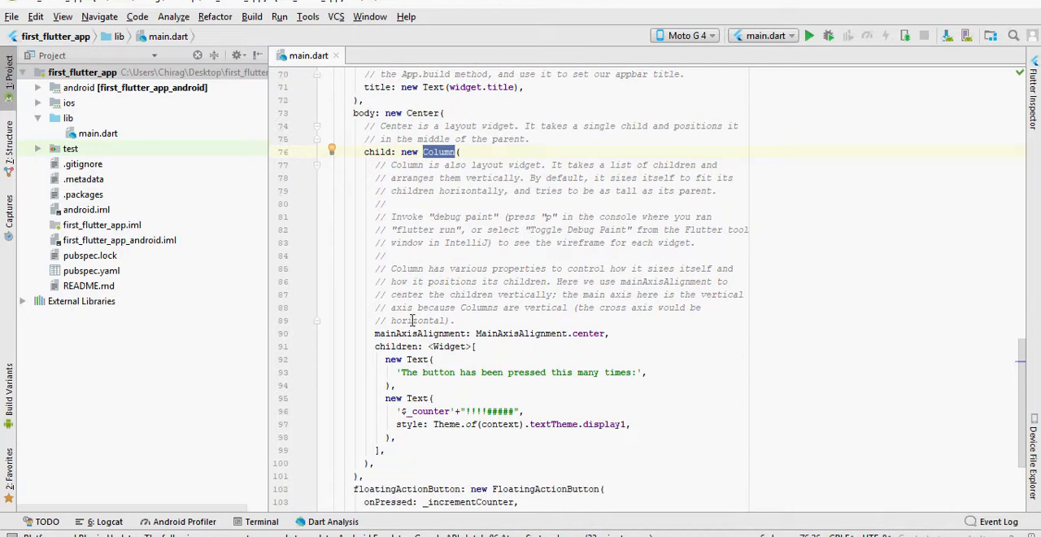
double_click(517, 332)
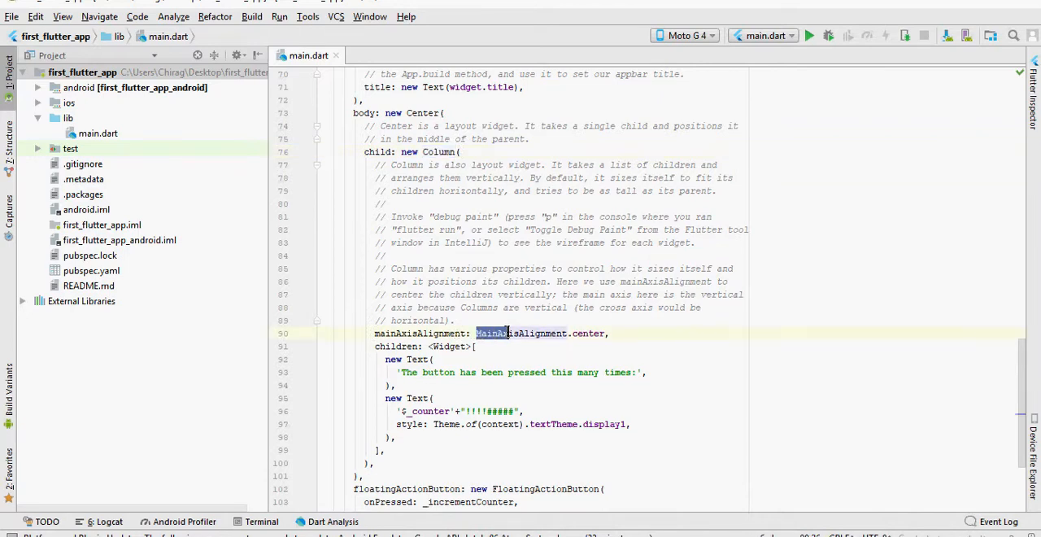
left_click(572, 333)
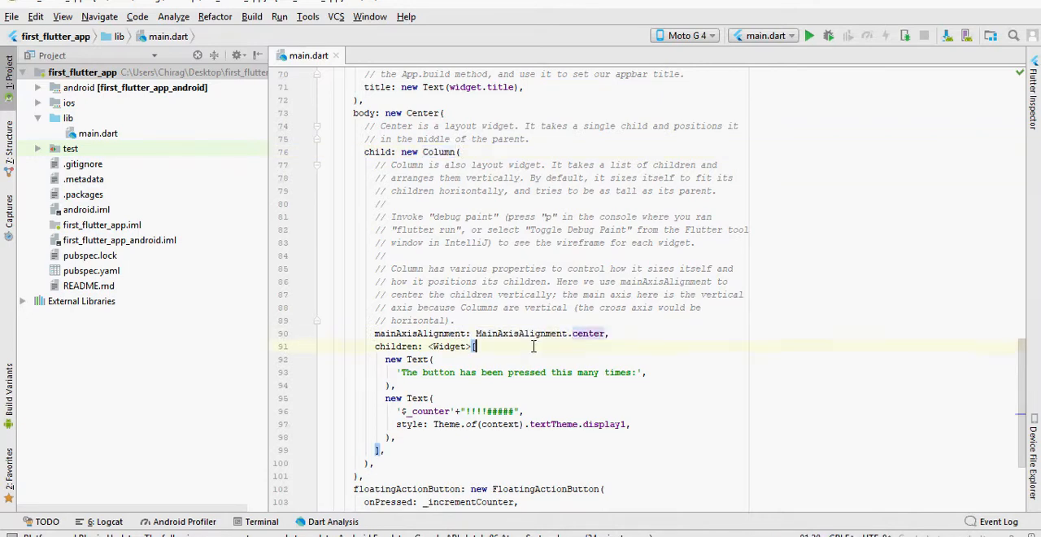
scroll("down", 3)
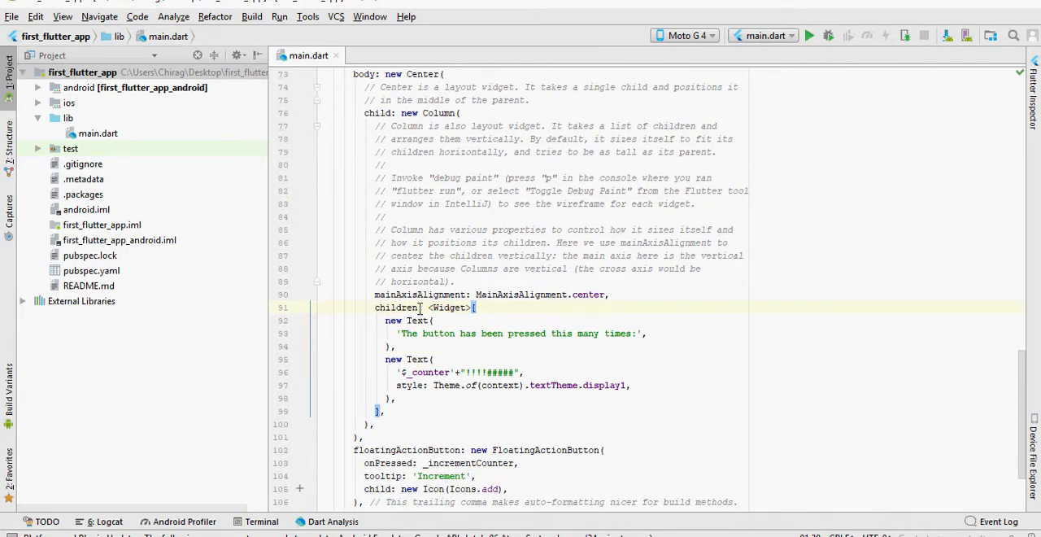
double_click(417, 319)
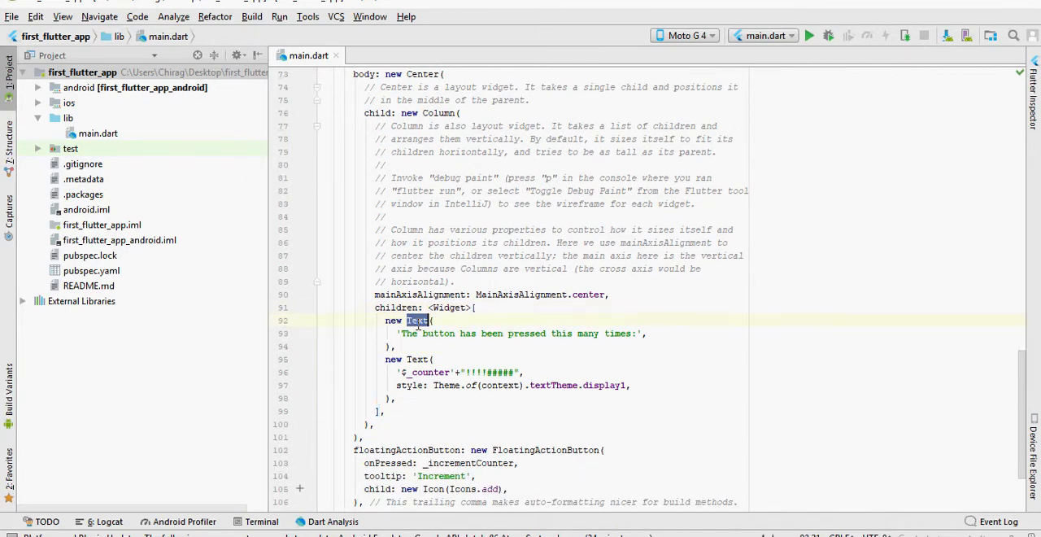
scroll("down", 3)
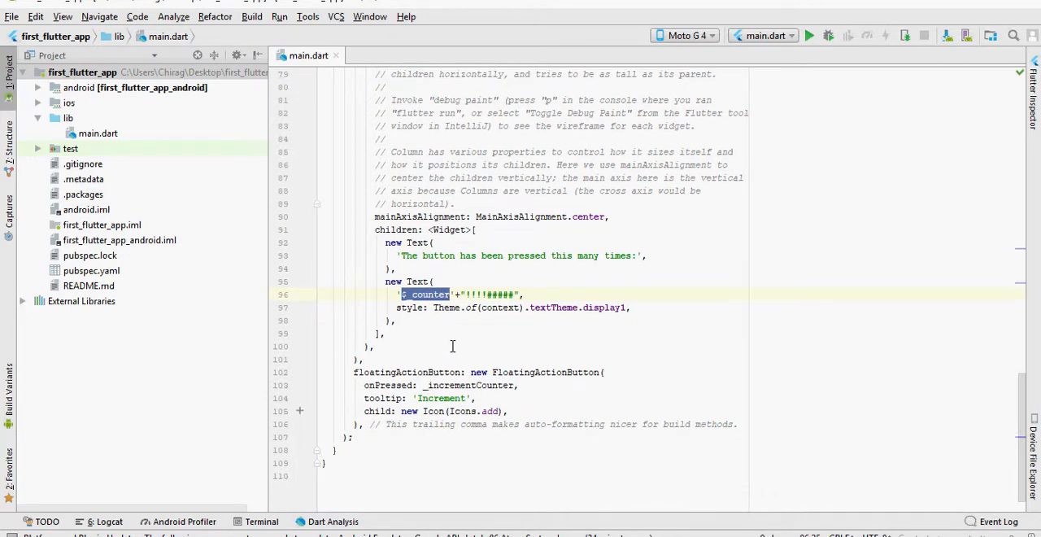
scroll("down", 3)
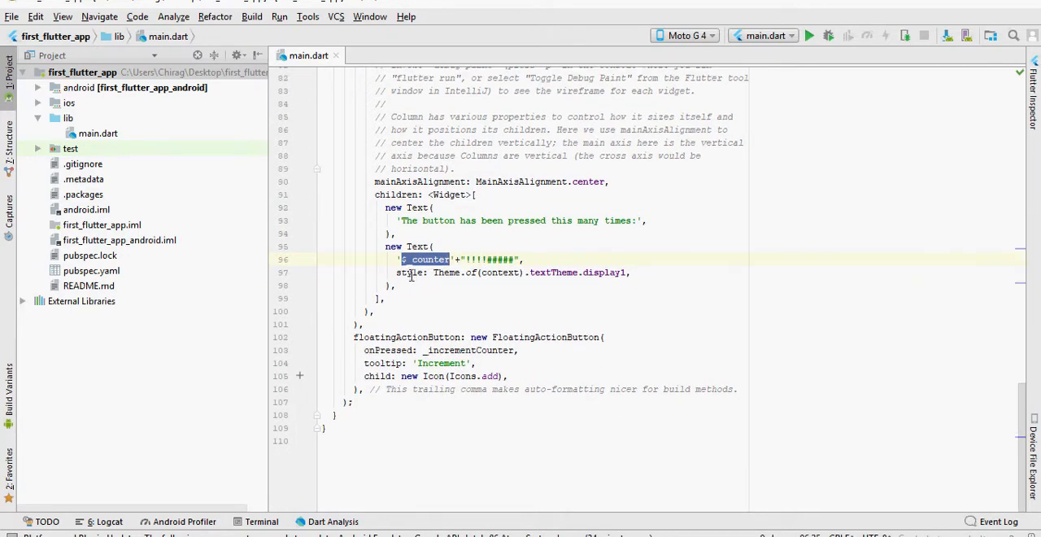